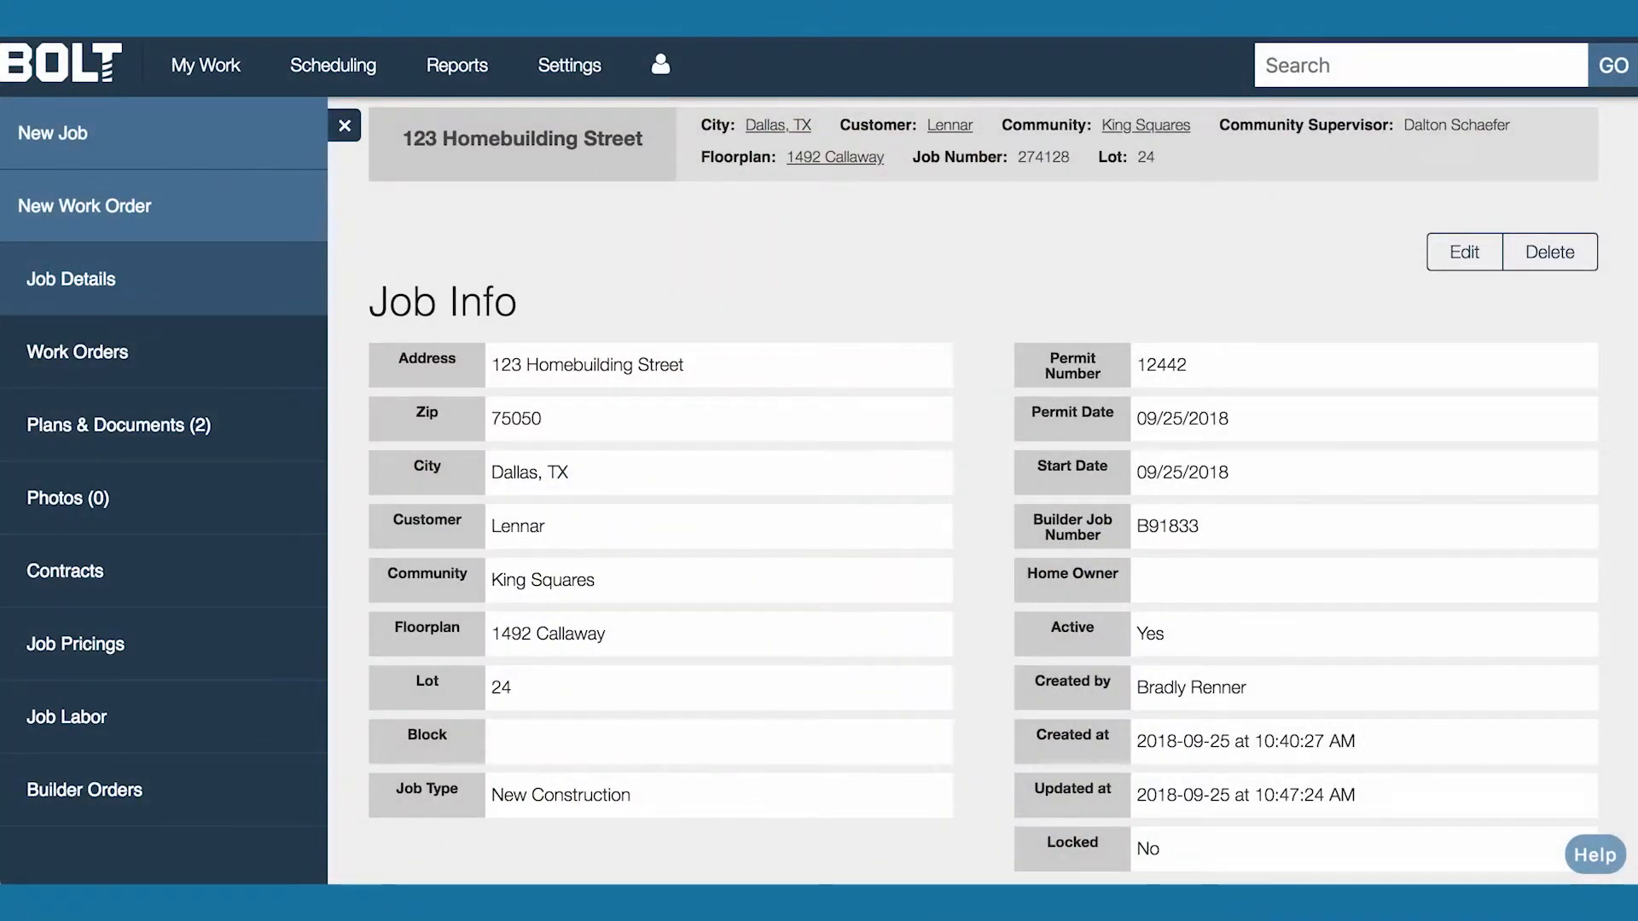
mouse_move(216, 366)
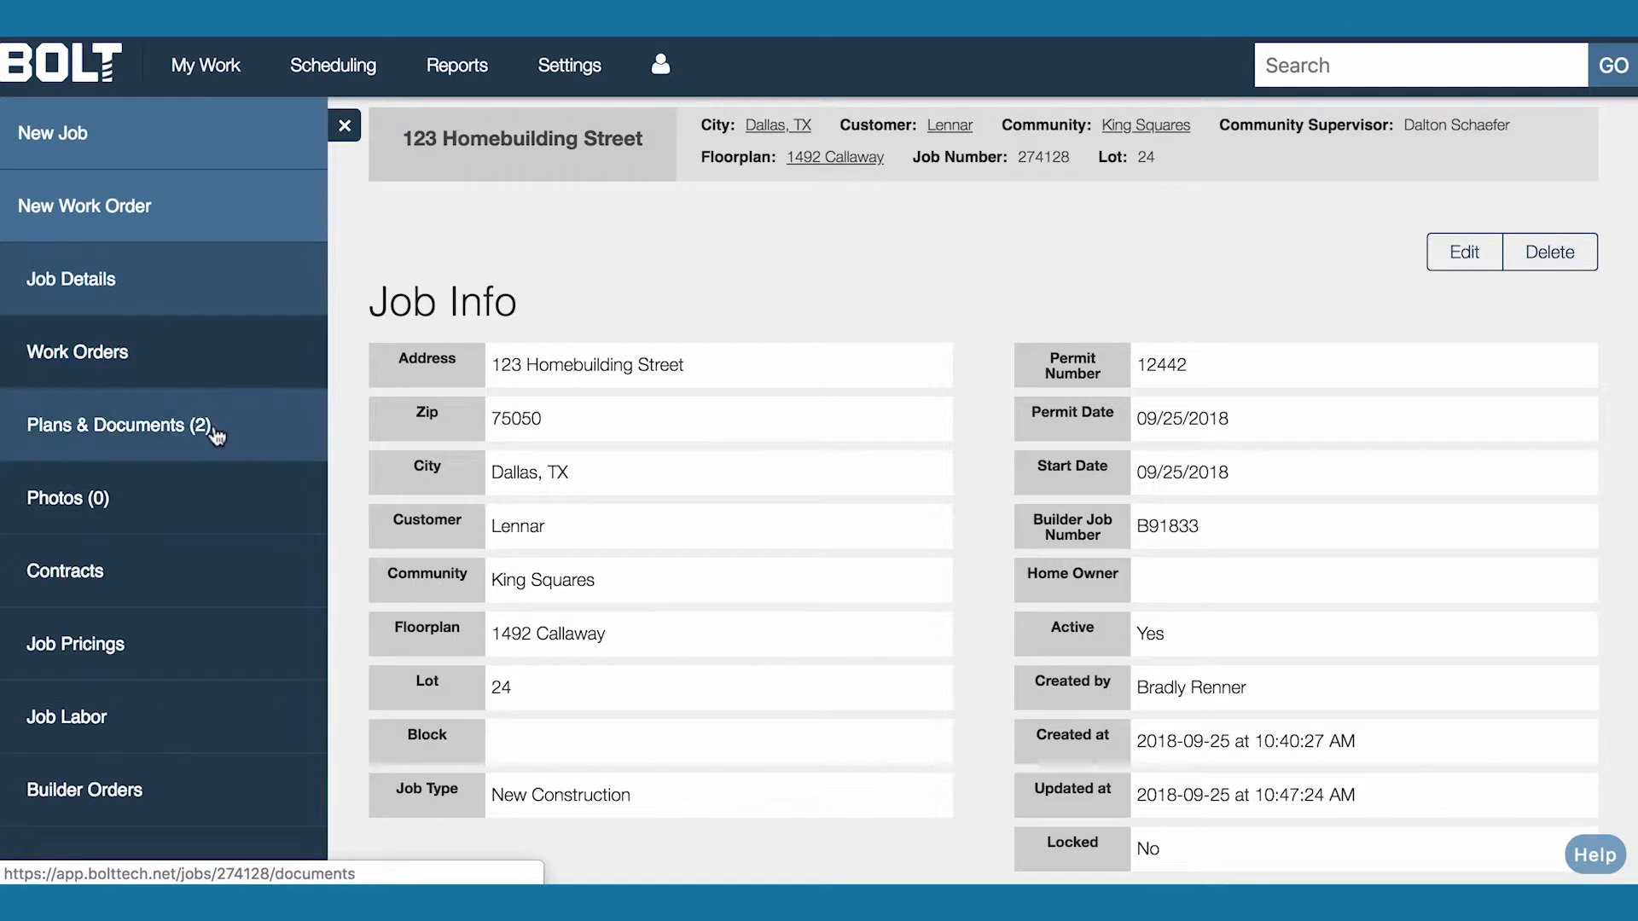
mouse_move(216, 562)
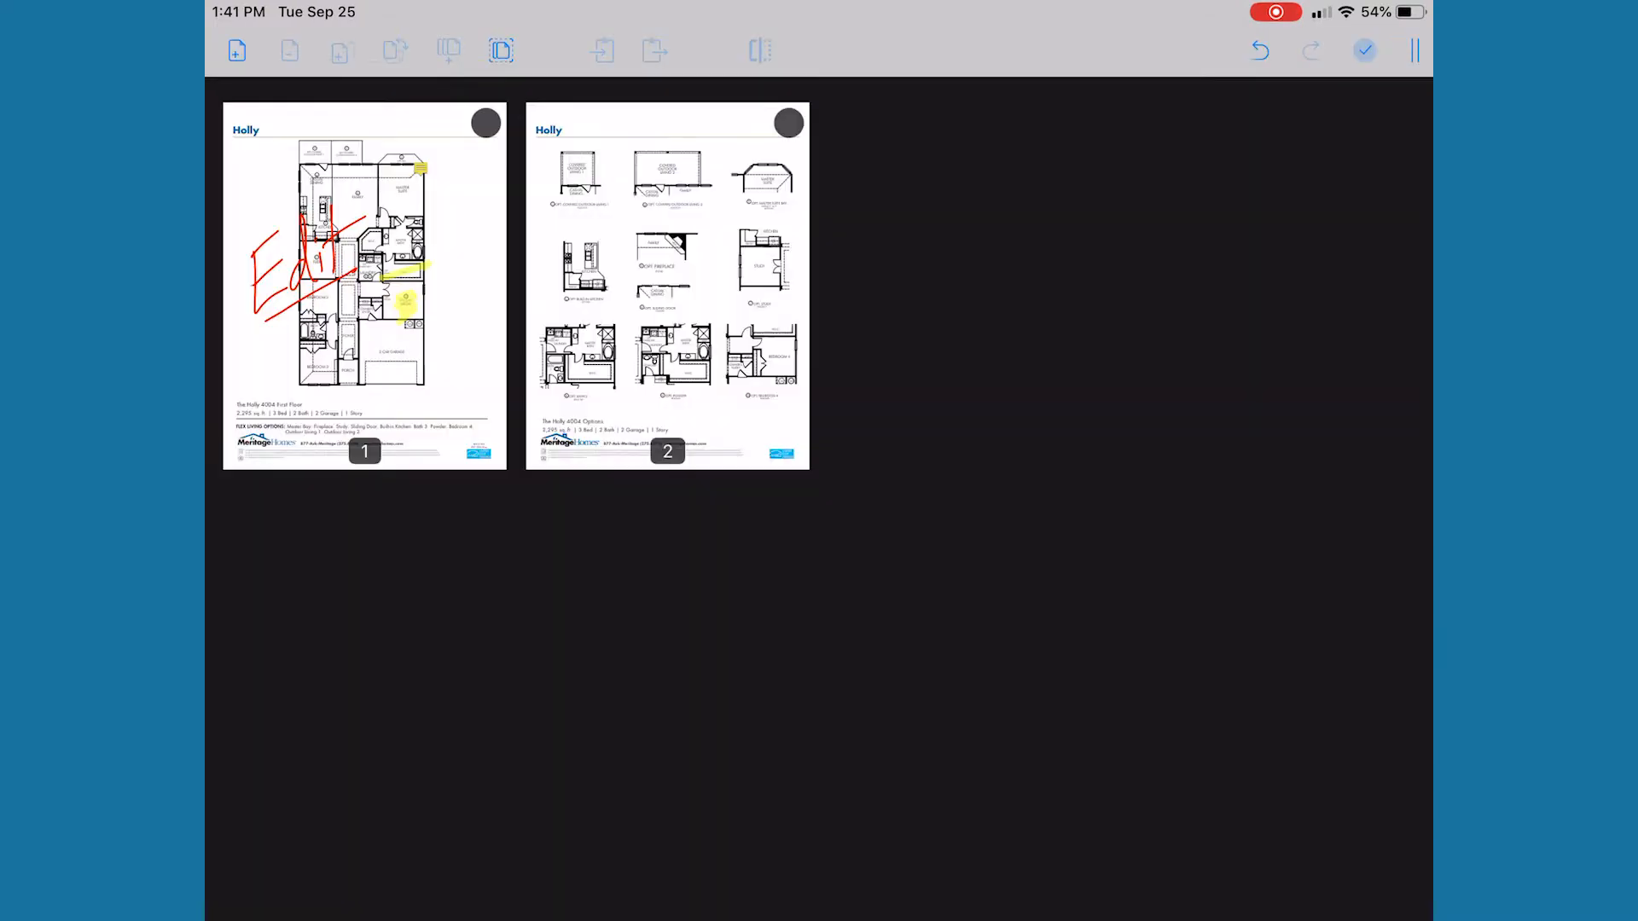
Open the 123 Homebuilding Street Install work order in the mobile app
click(236, 51)
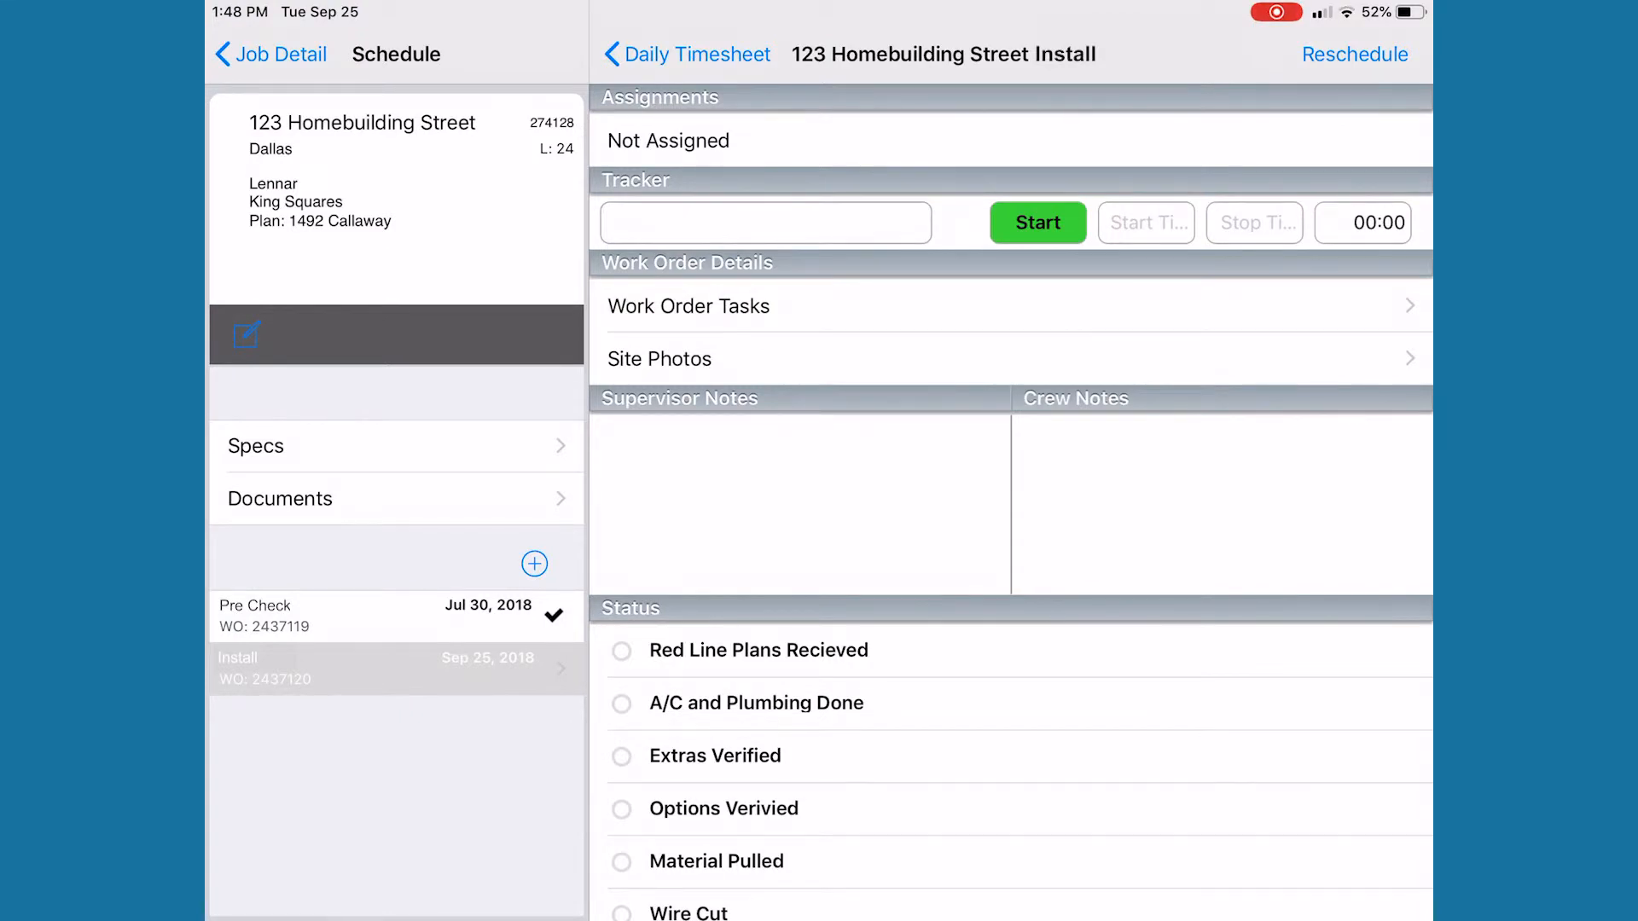
Start the Driving timer and reschedule the install, picking September 28
click(1036, 222)
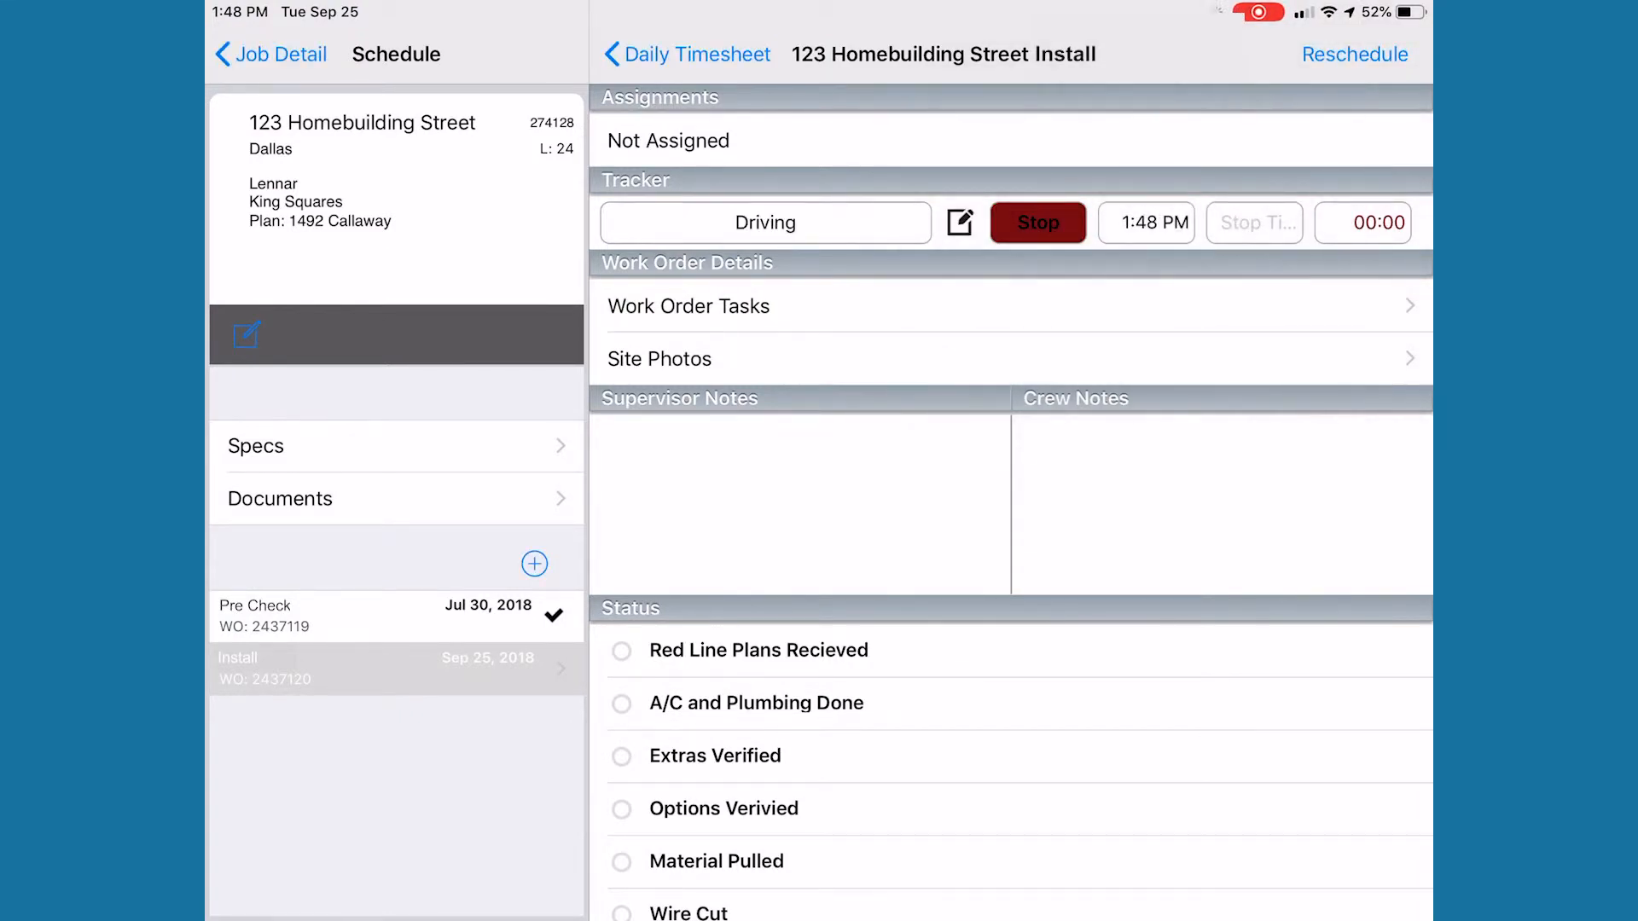
click(1355, 55)
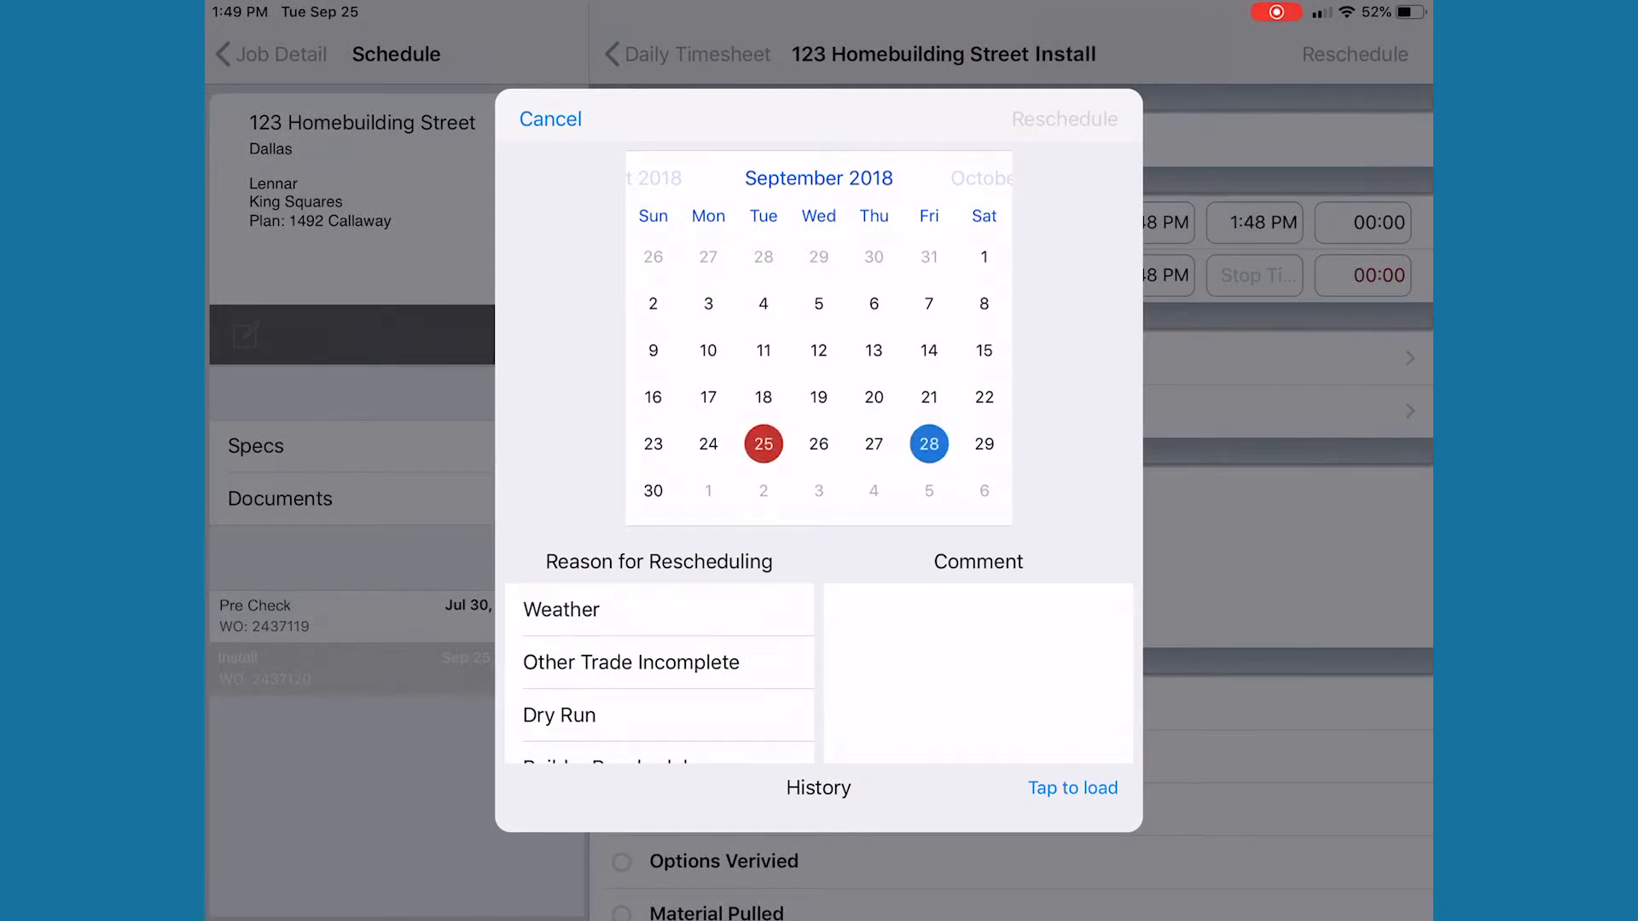
click(631, 662)
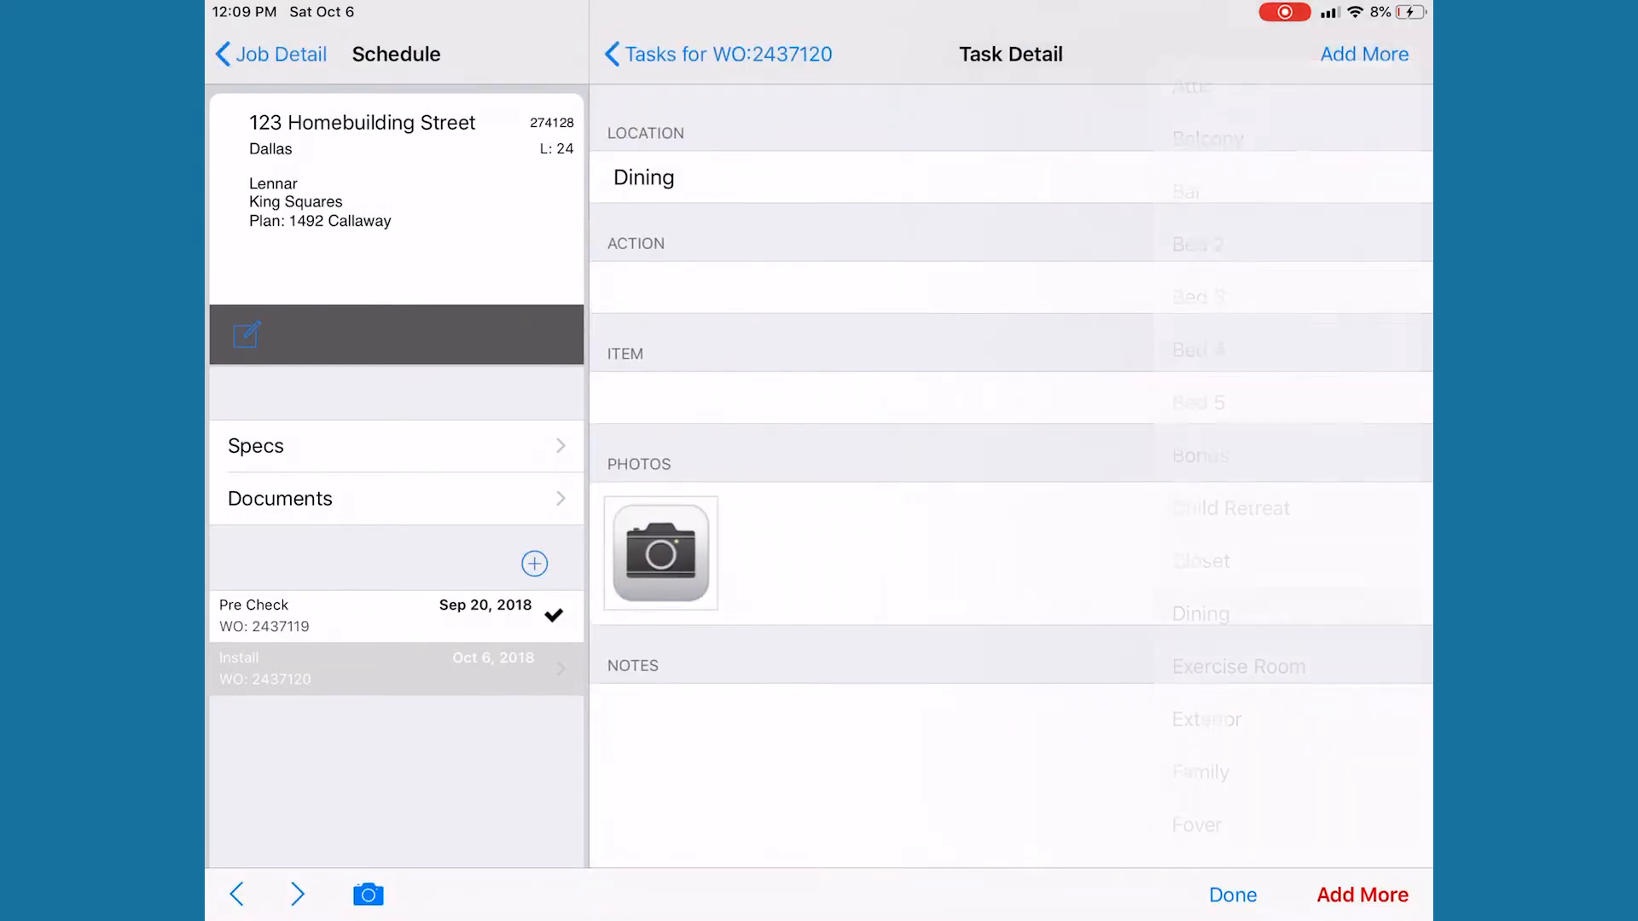
Enter the note 'See picture and fix' for the Dining task and view the site photo
text(See picture and fix)
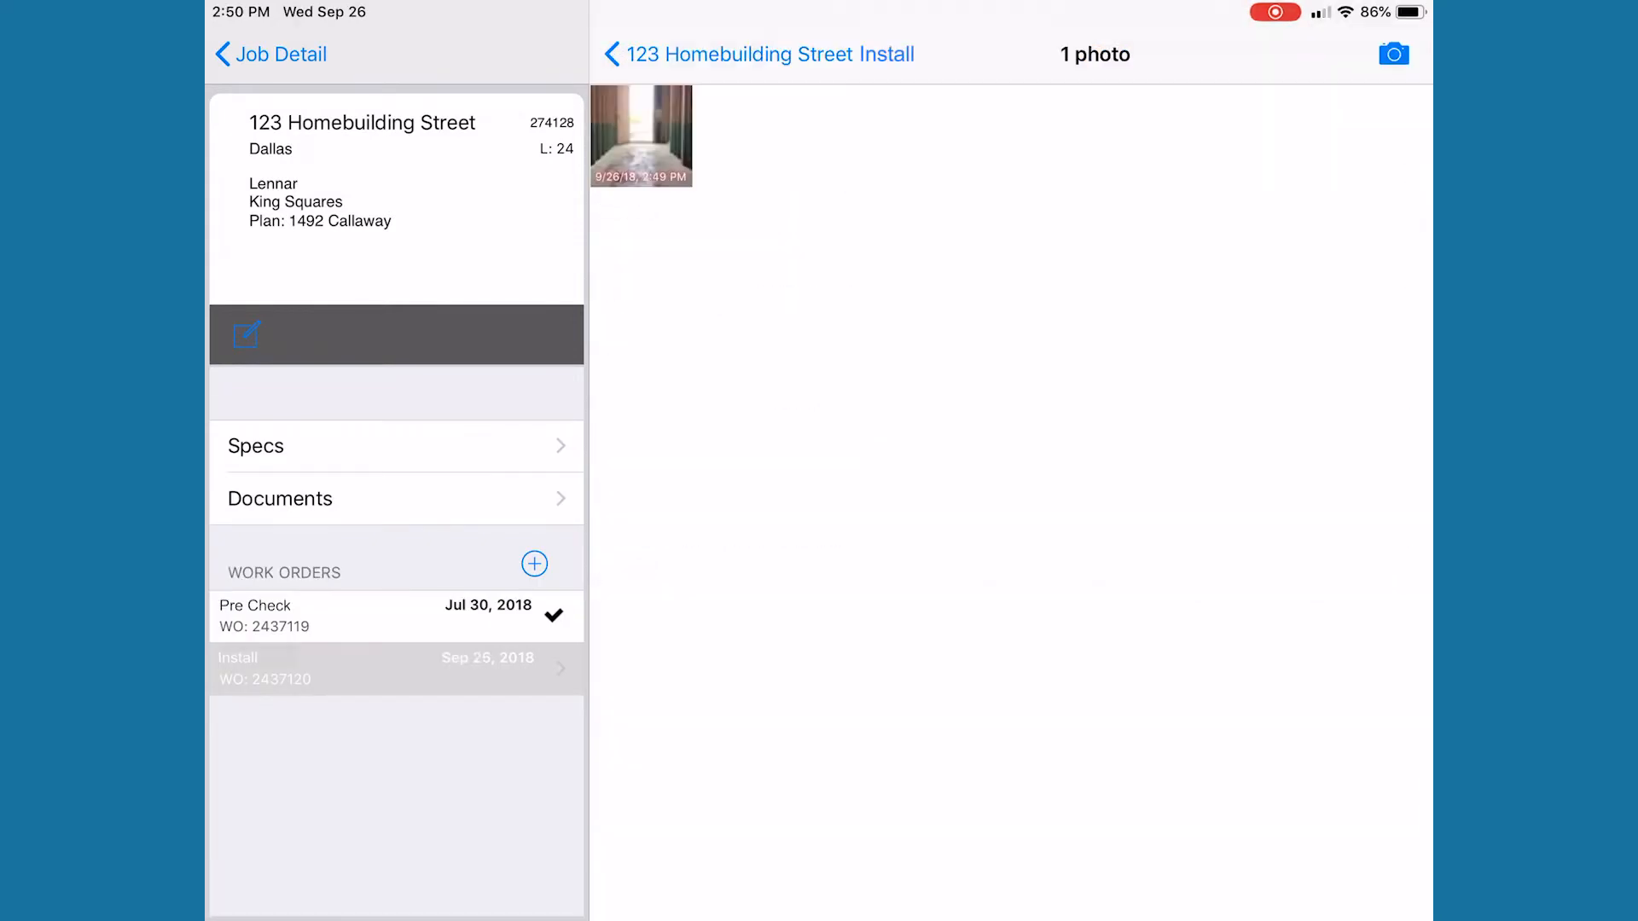
click(1393, 53)
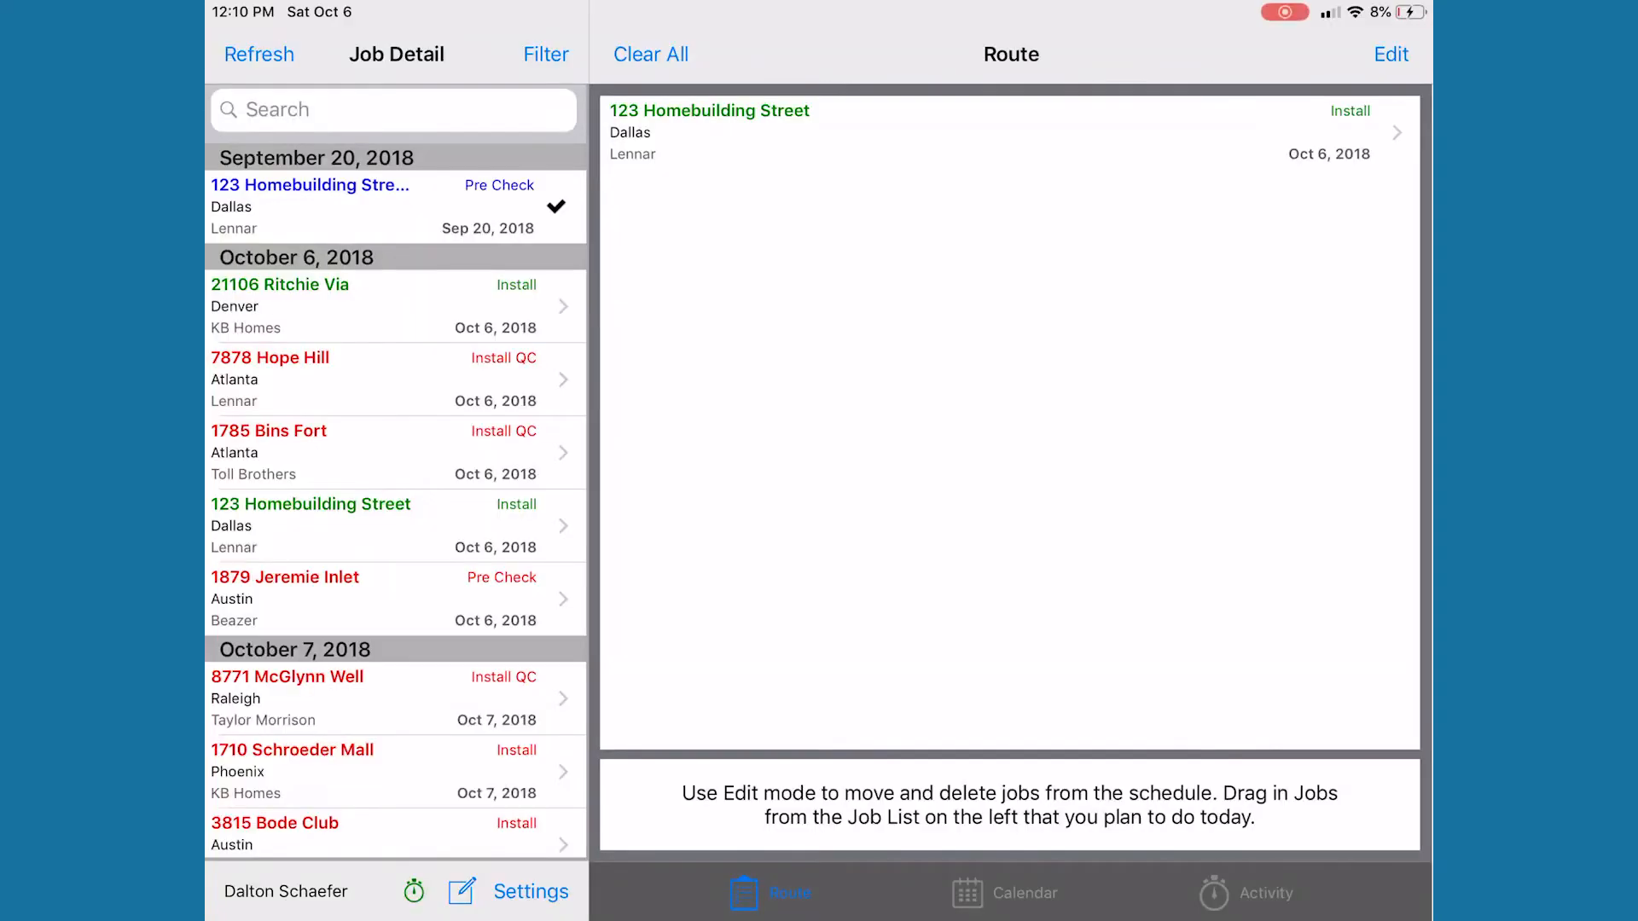
Scroll the job list through the dated jobs to October 8–11, 2018
scroll(down, 3)
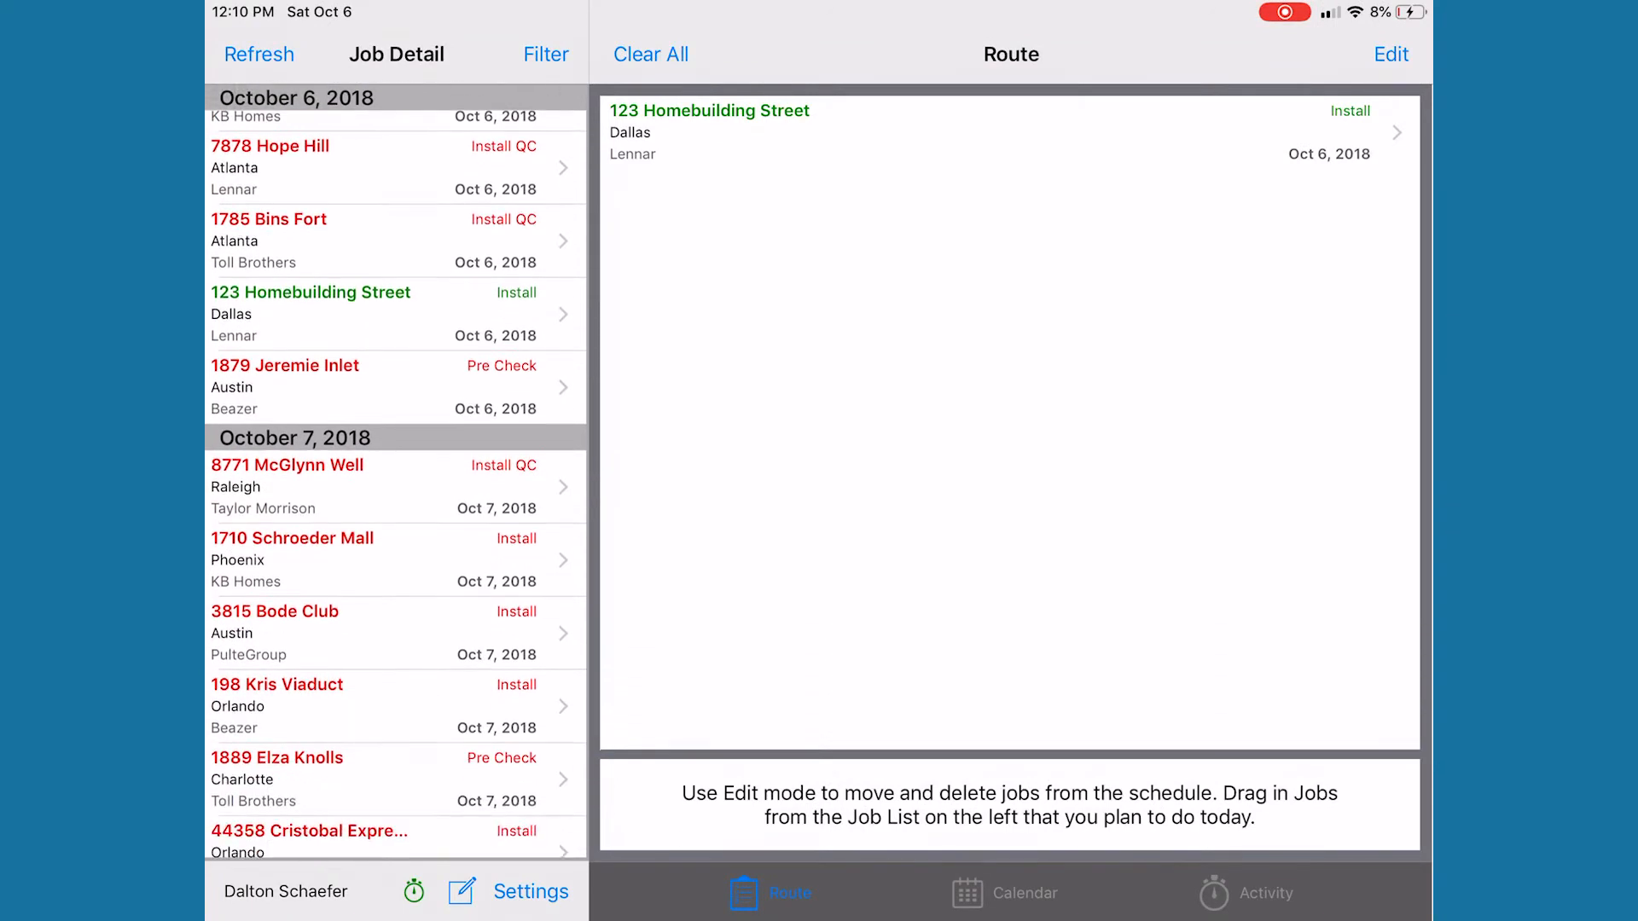
scroll(down, 3)
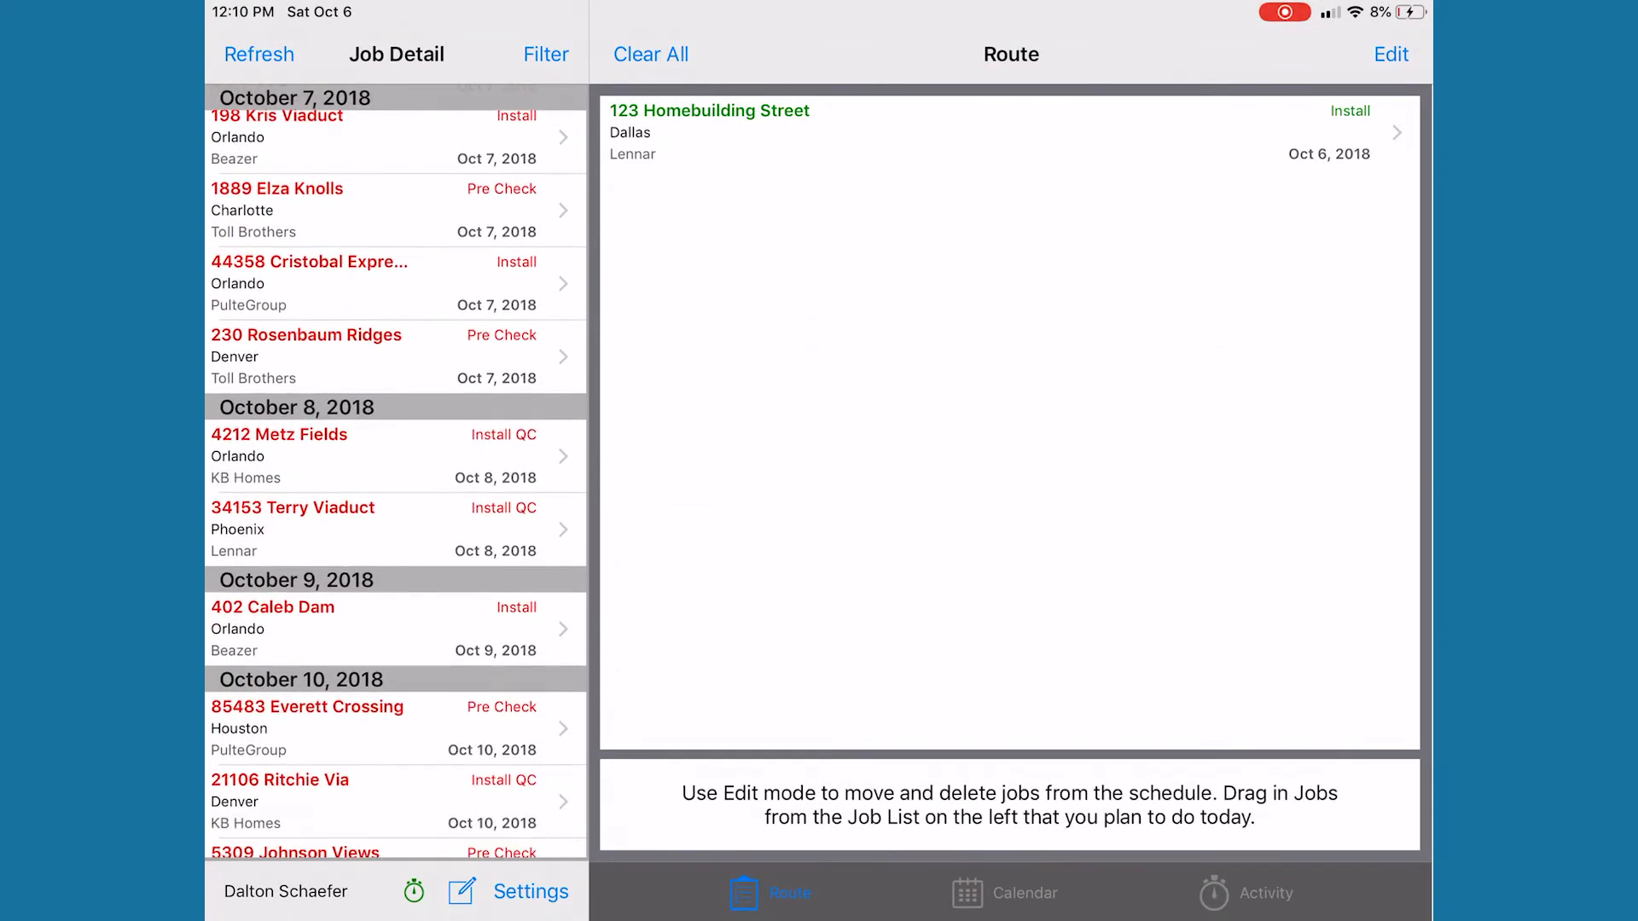
scroll(down, 3)
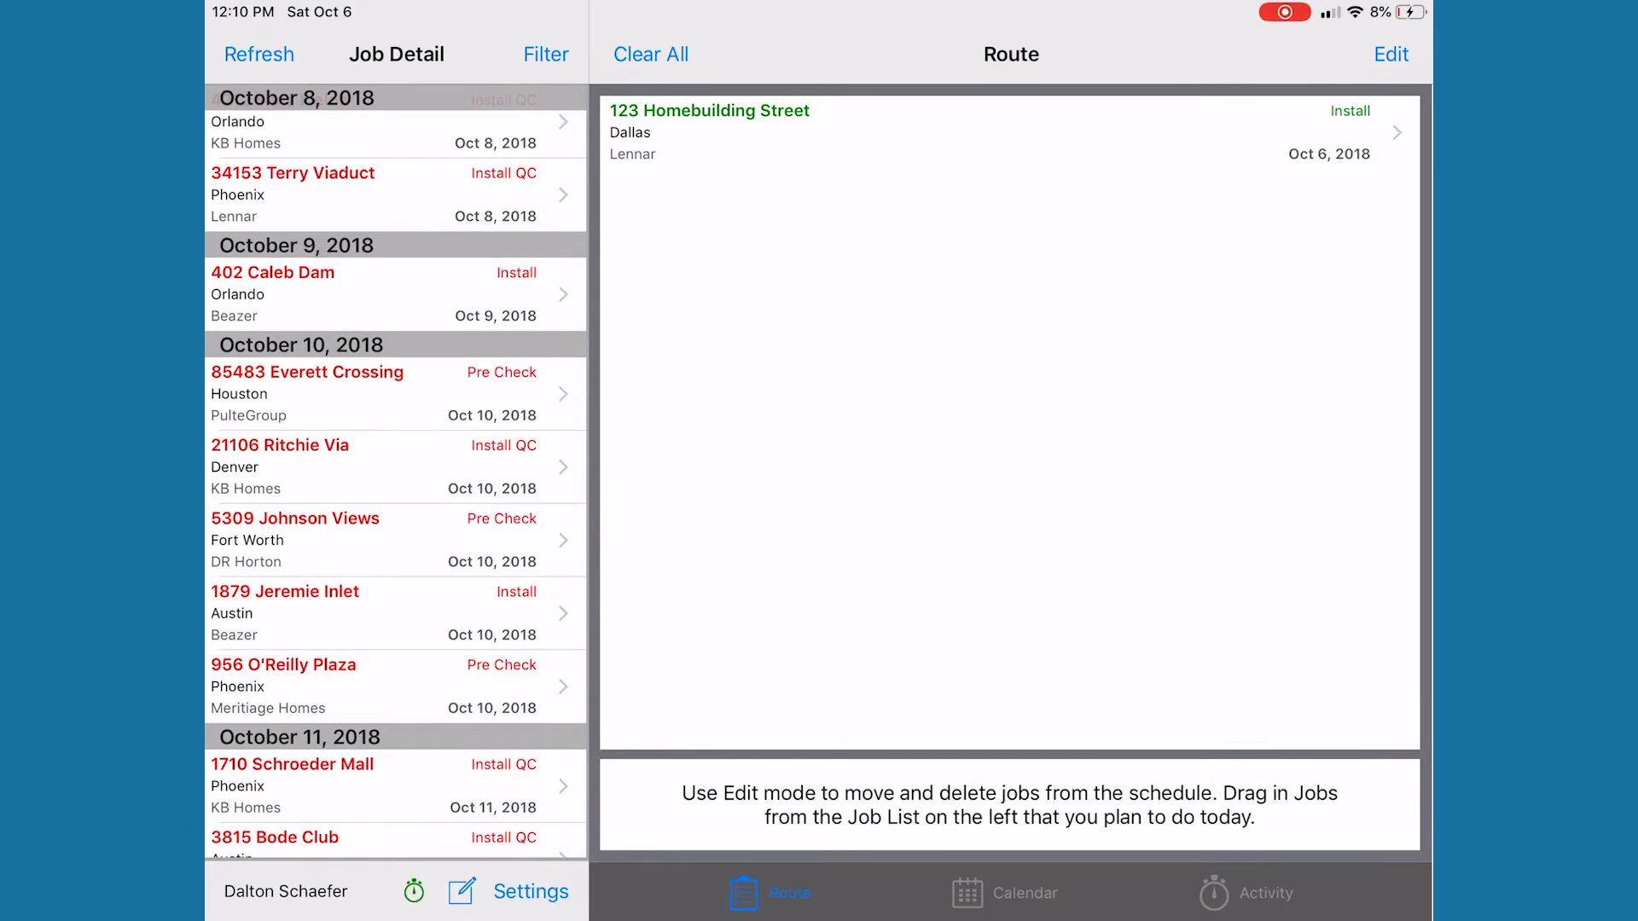